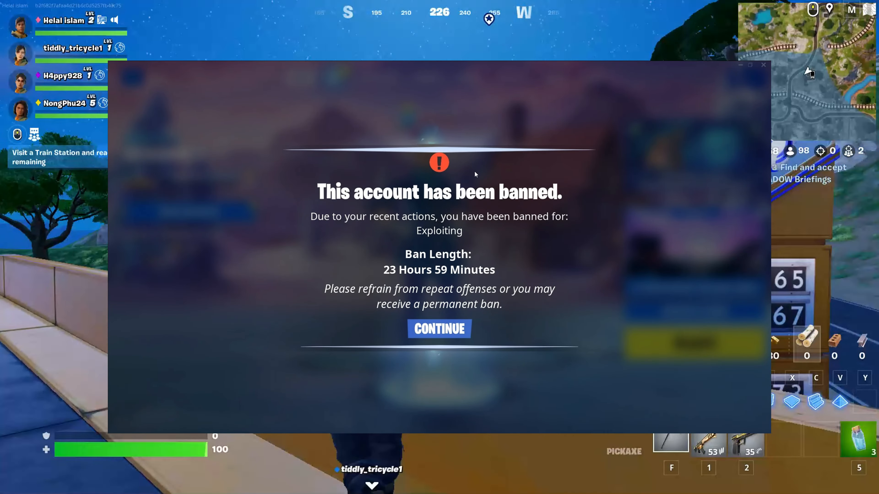
- Acknowledge the Fortnite ban notice with CONTINUE and search Google for 'epic games'
{"action": "left_click", "coordinate": [439, 329]}
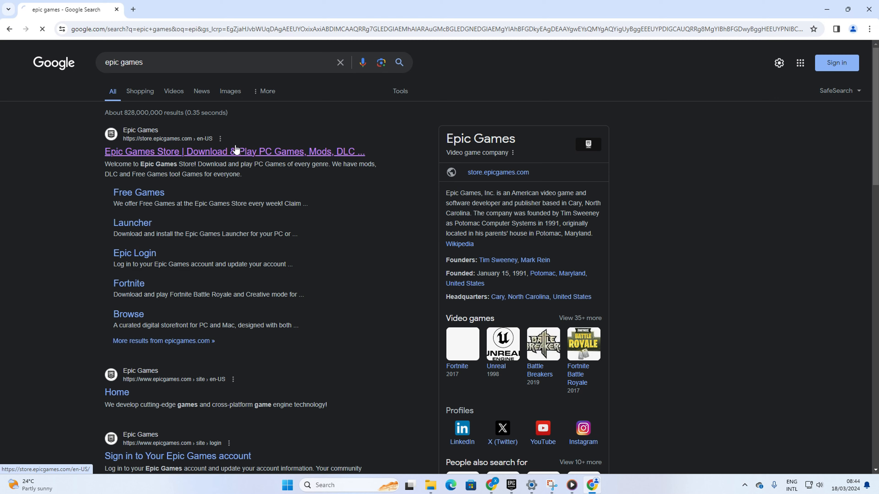
- From the Epic Games Store, go to Account settings and reach support via NEED HELP?
{"action": "left_click", "coordinate": [234, 152]}
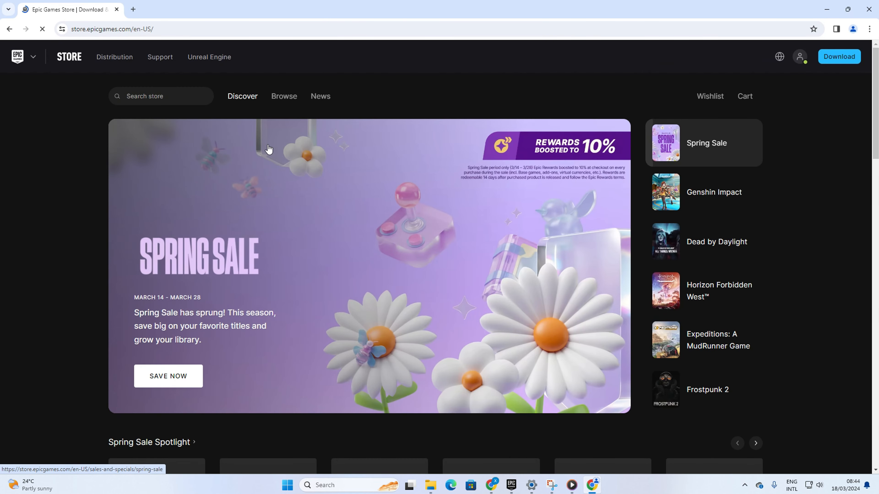
{"action": "left_click", "coordinate": [801, 56]}
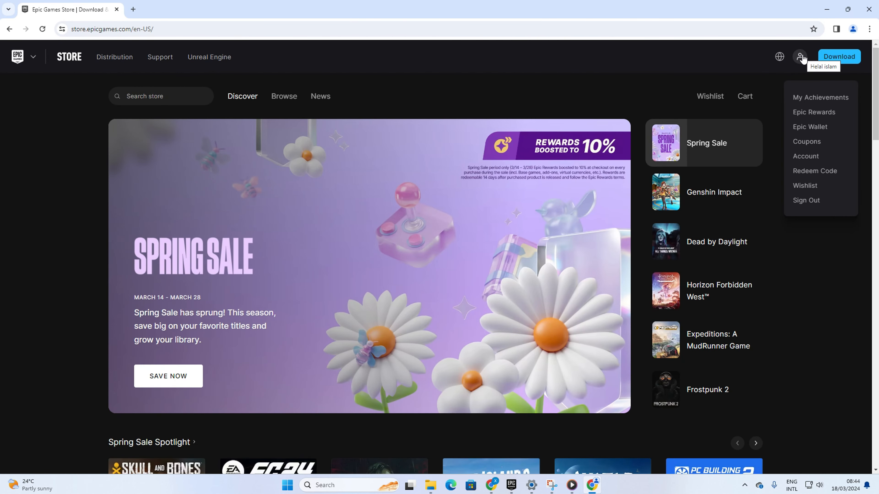
{"action": "left_click", "coordinate": [806, 157]}
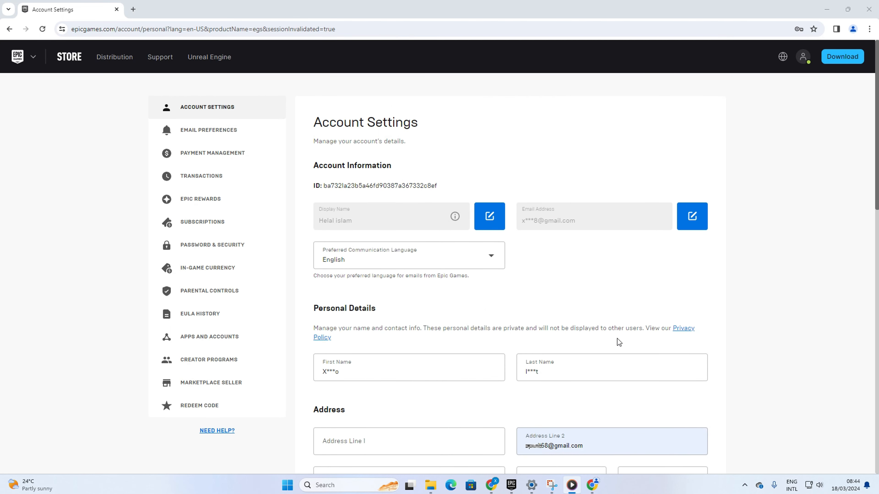
{"action": "left_click", "coordinate": [160, 56]}
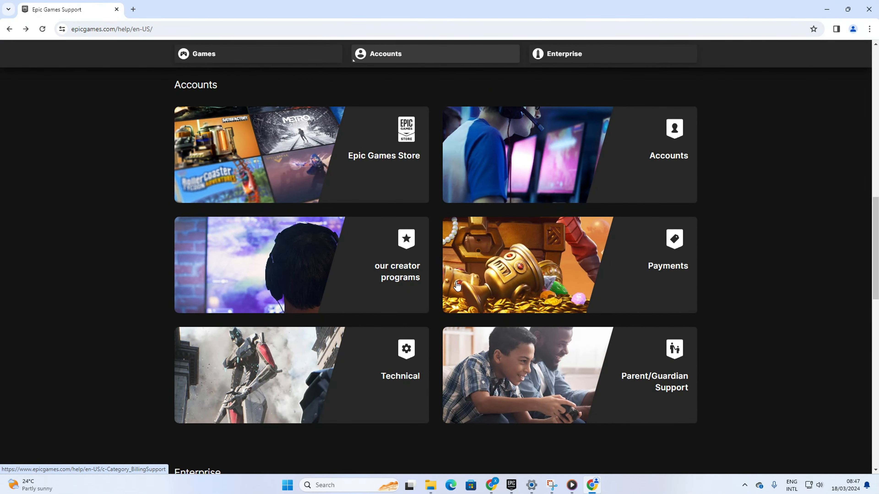
- Start a new support request from the Accounts category via CONTACT US
{"action": "left_click", "coordinate": [668, 155]}
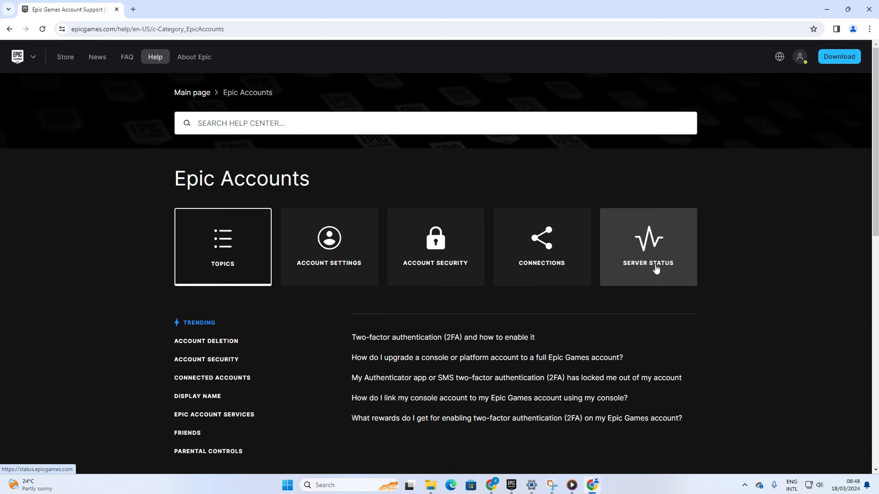
{"action": "scroll", "scroll_direction": "down", "scroll_amount": 3}
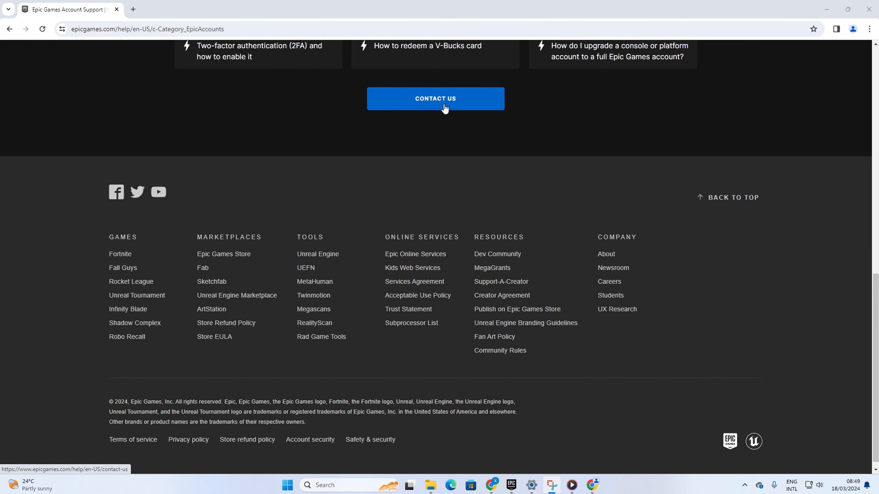
{"action": "left_click", "coordinate": [436, 98]}
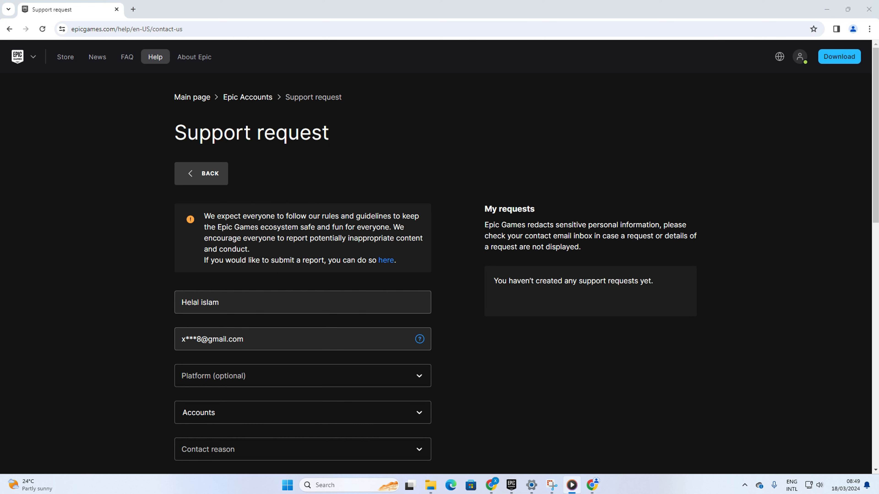
- Set platform PC, Fortnite, Ban Appeal and describe: 'I think my account was ban by my mistake...'
{"action": "scroll", "scroll_direction": "down", "scroll_amount": 3}
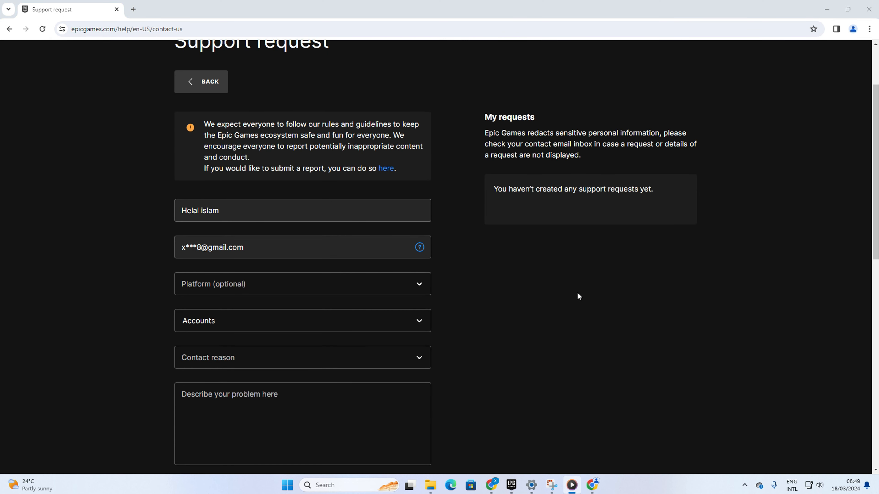
{"action": "left_click", "coordinate": [302, 283]}
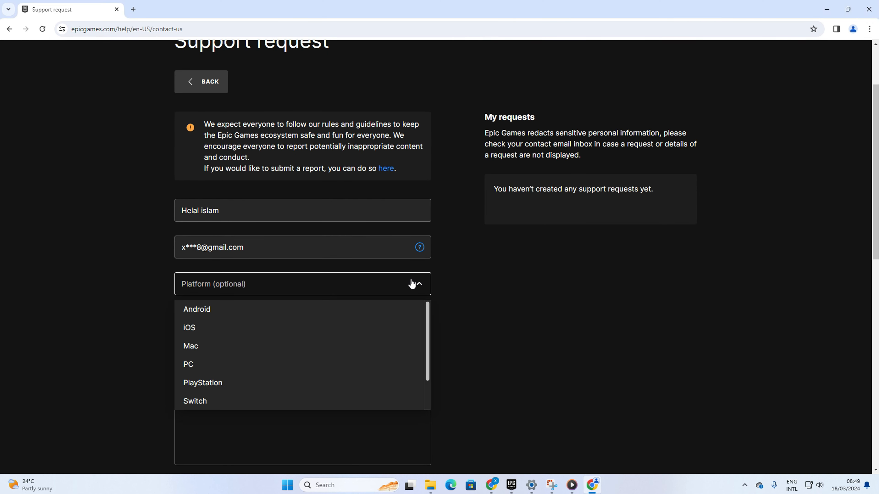
{"action": "mouse_move", "coordinate": [211, 363]}
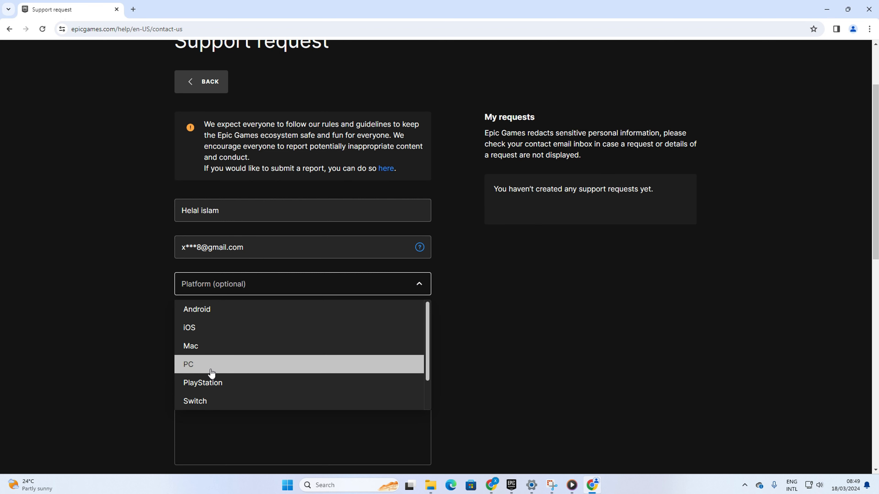
{"action": "left_click", "coordinate": [212, 363]}
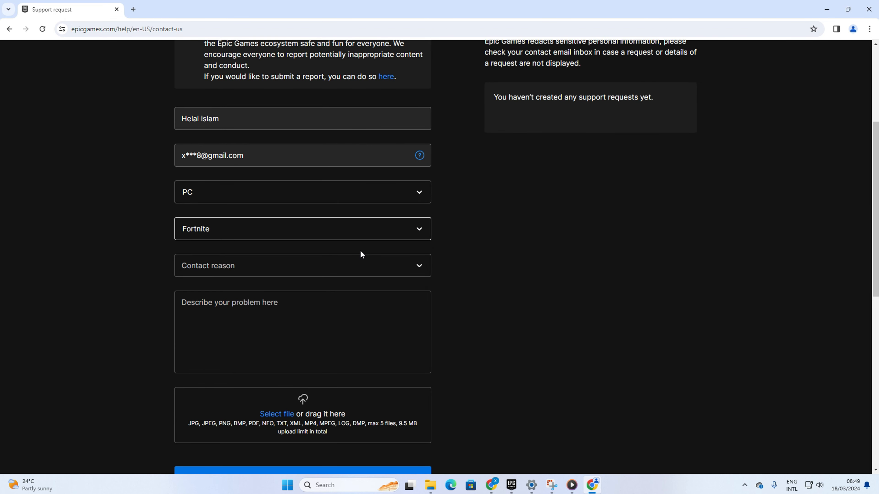
{"action": "mouse_move", "coordinate": [370, 269]}
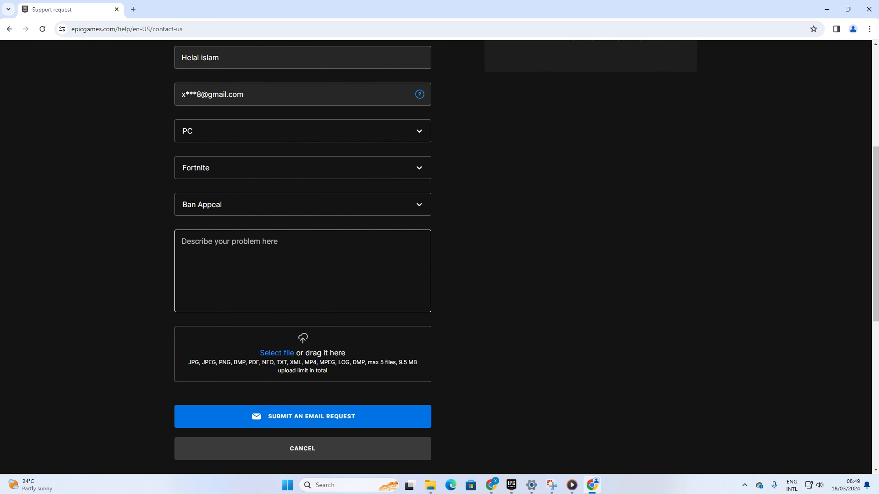
{"action": "type", "text": "I think my account was ban by my mistake. please help me unban my Fortnite account."}
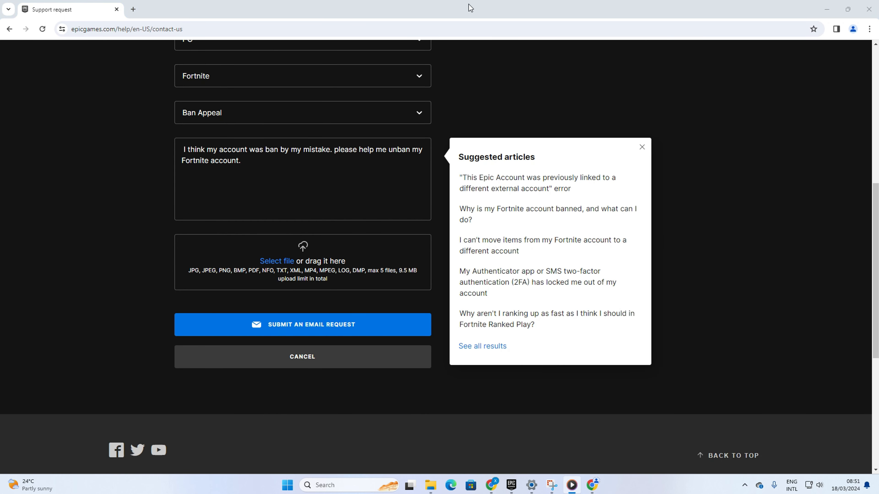
{"action": "scroll", "scroll_direction": "down", "scroll_amount": 3}
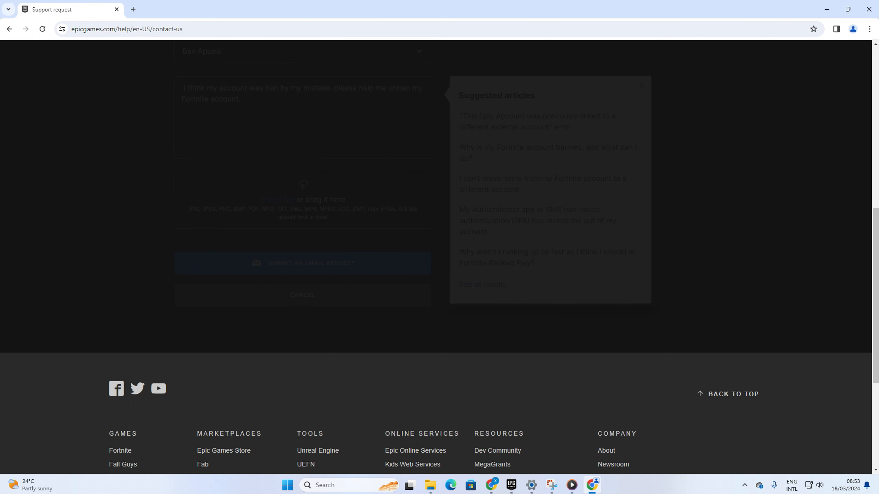
- Submit the ban appeal email request and reach the 'Your request has been submitted' page
{"action": "left_click", "coordinate": [303, 262]}
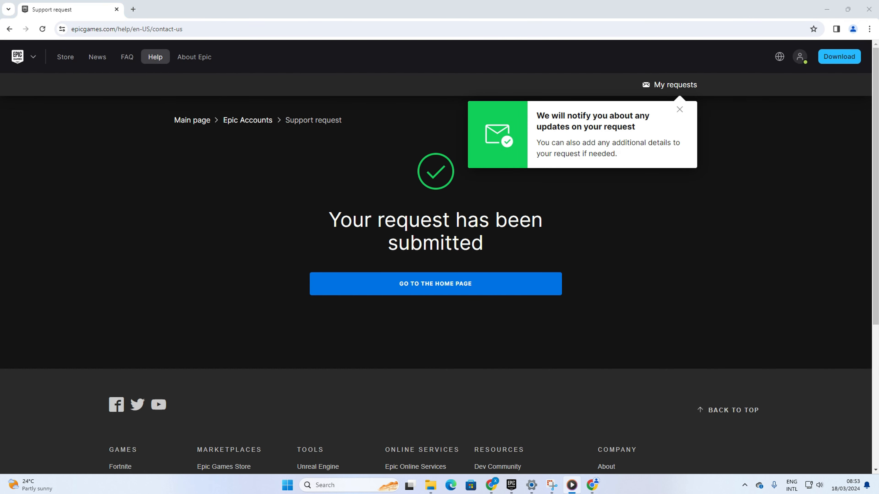
{"action": "mouse_move", "coordinate": [756, 332]}
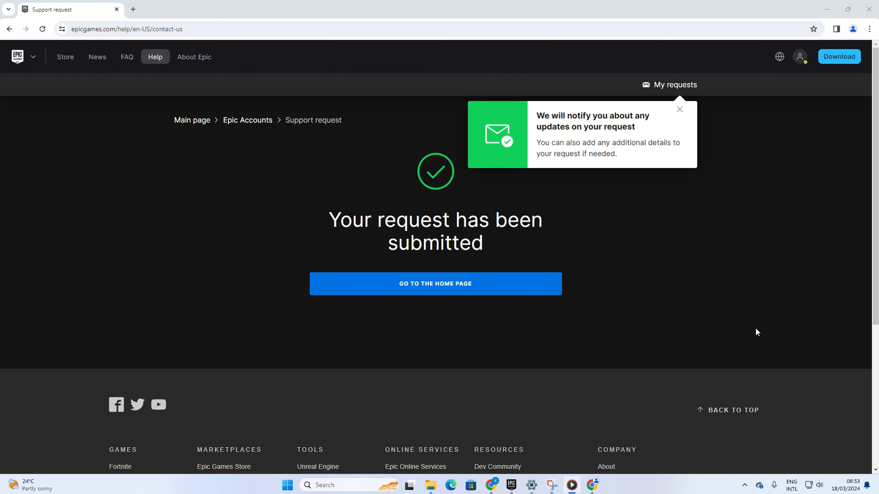
{"action": "mouse_move", "coordinate": [709, 333]}
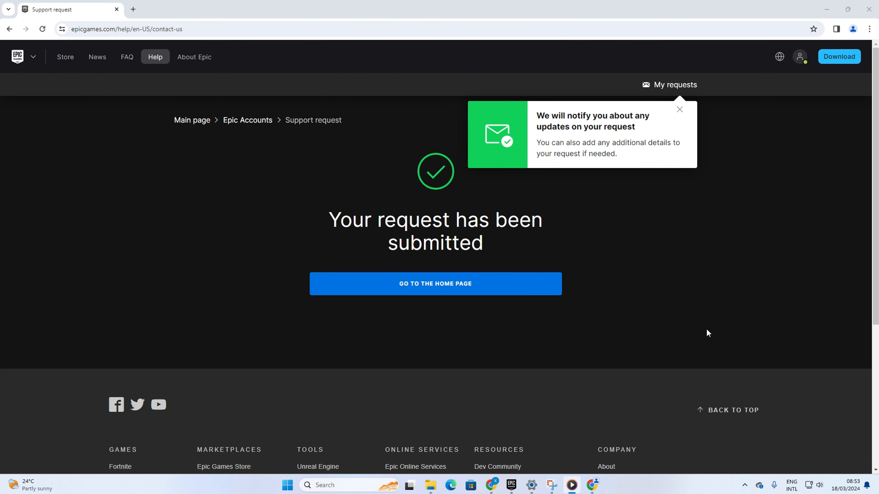